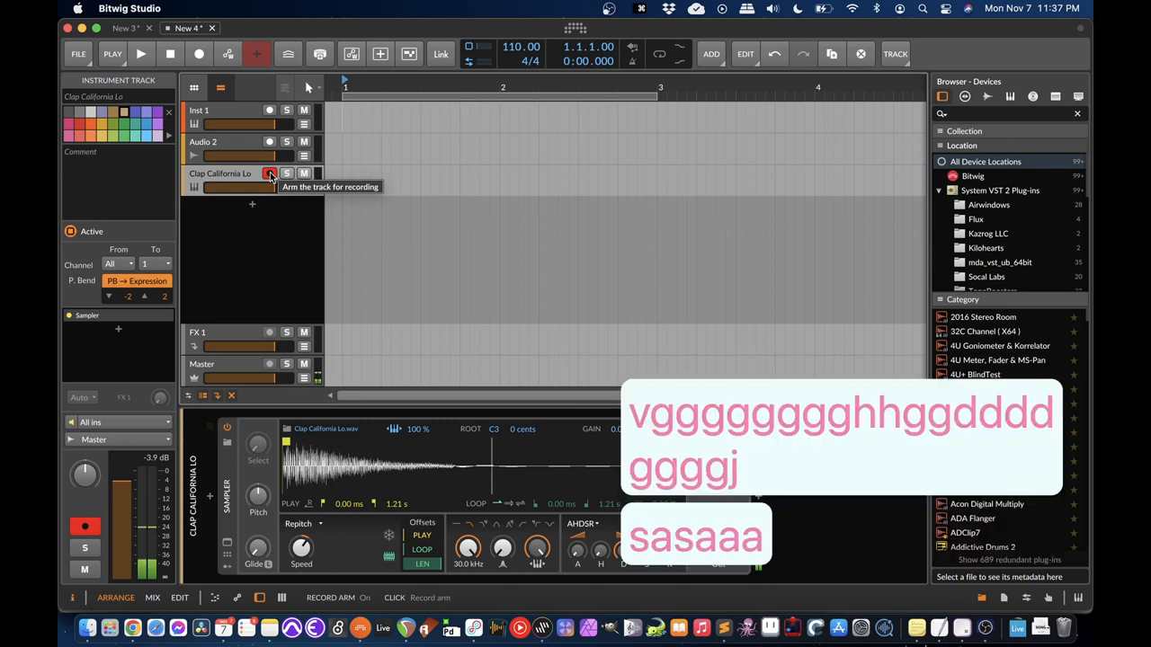
Step: Arm the Clap California Lo track and switch on the metronome and recording
left_click(270, 173)
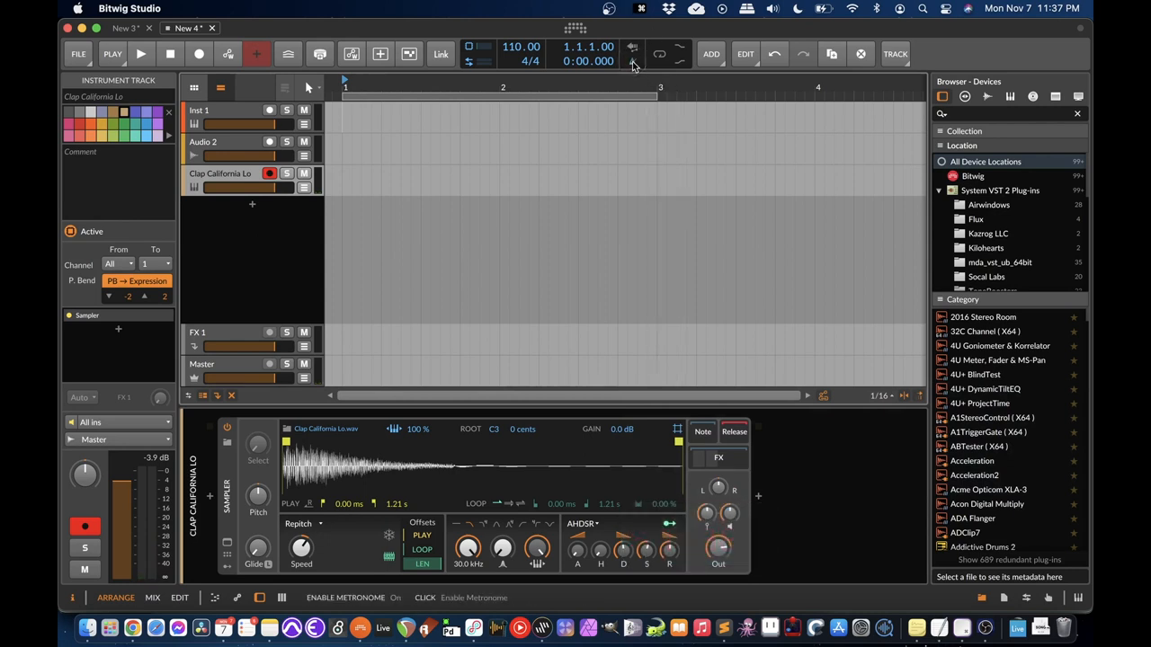
left_click(140, 54)
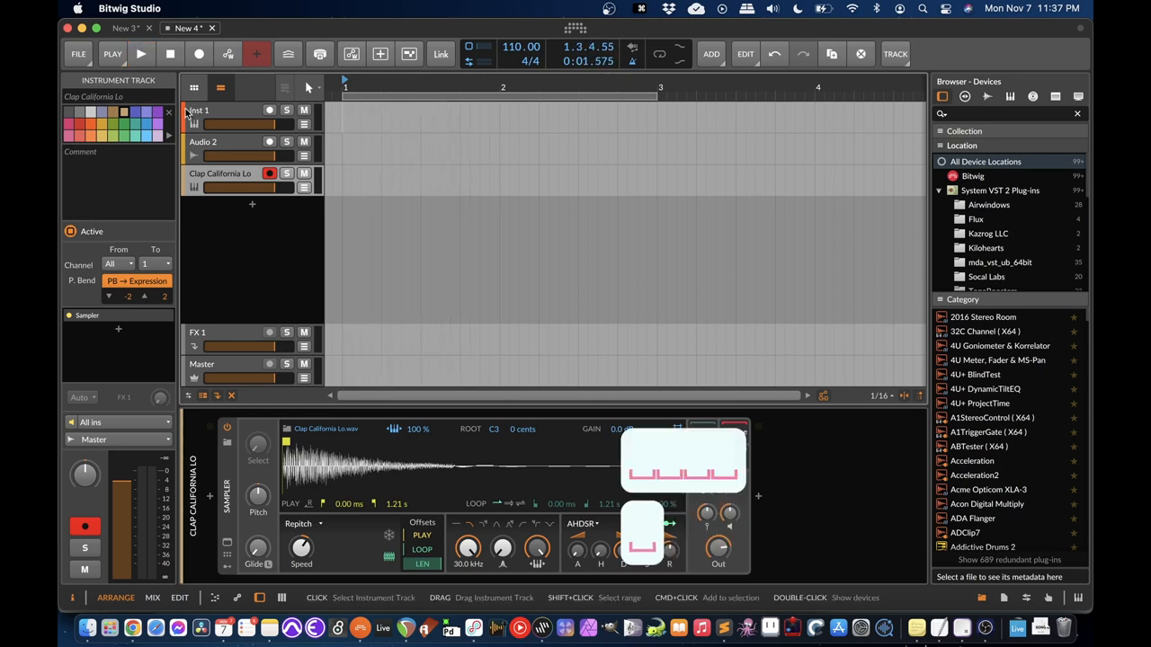
left_click(198, 54)
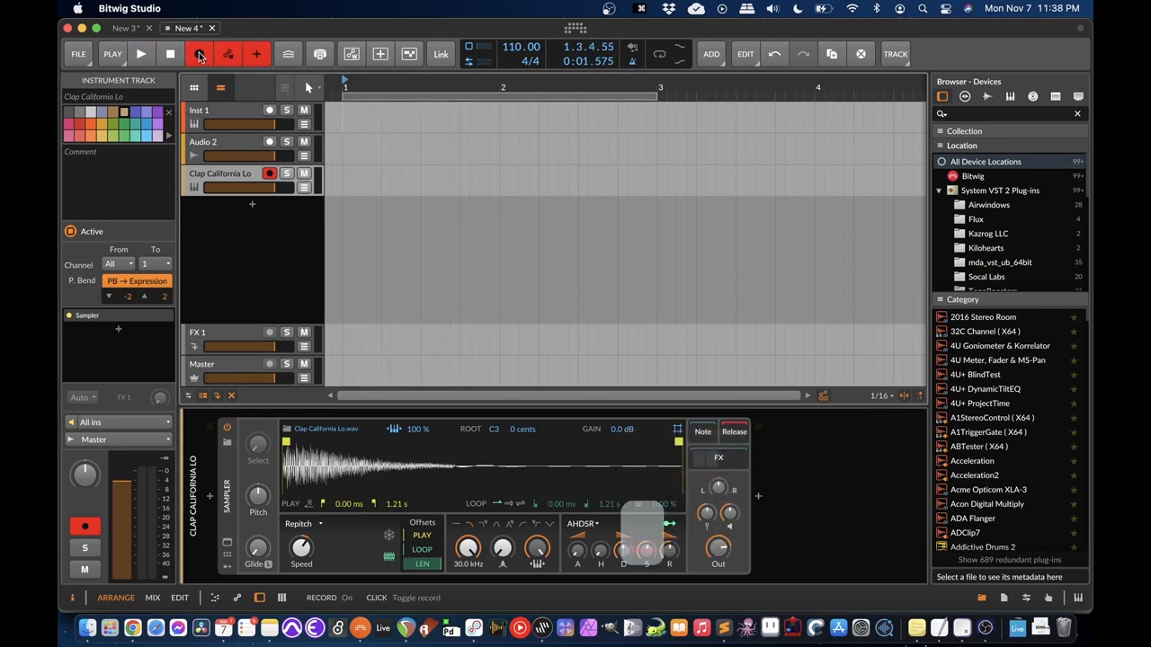
left_click(198, 54)
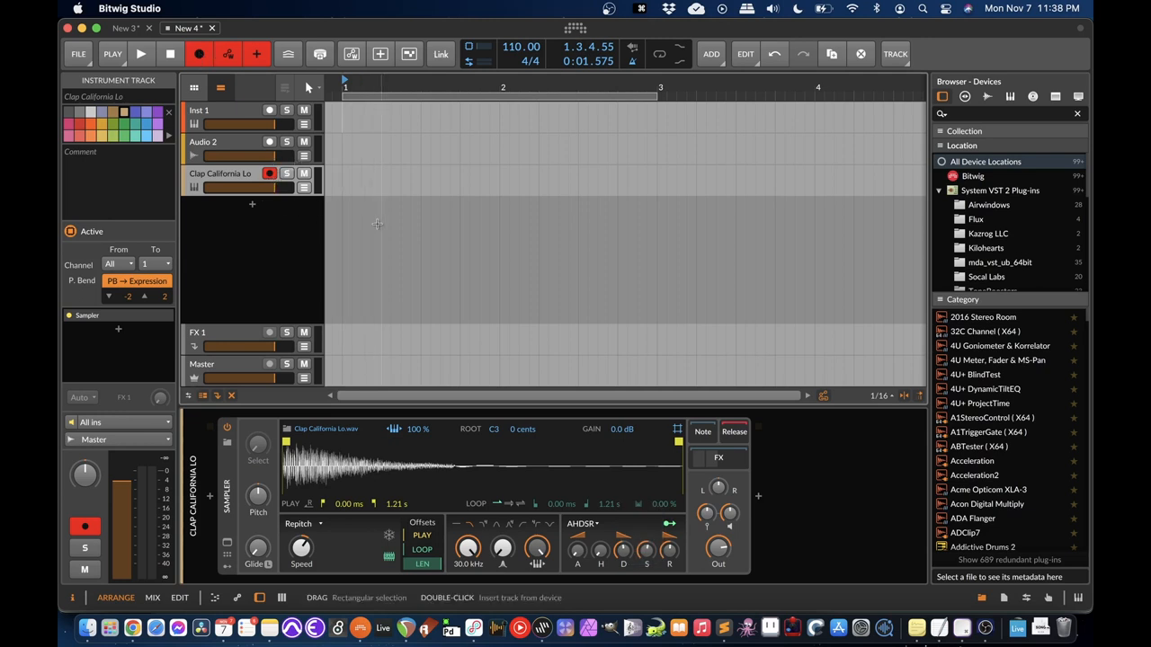
Step: Record a clap performance as the clip Clap California Lo #1, then stop the transport
left_click(140, 54)
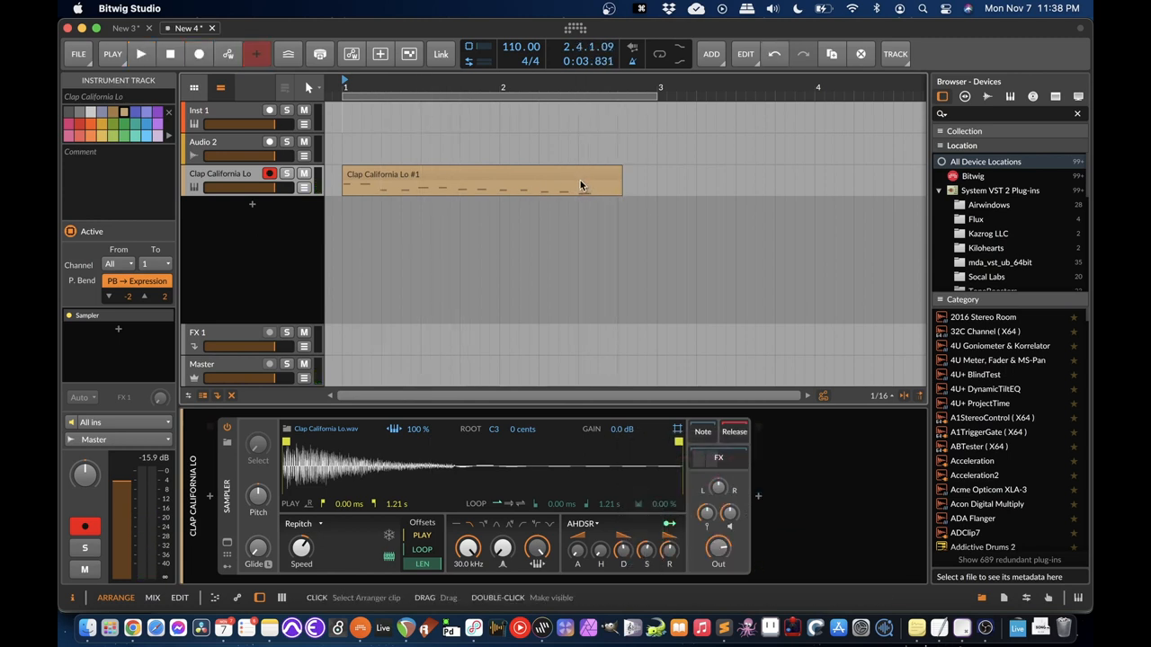
left_click(482, 180)
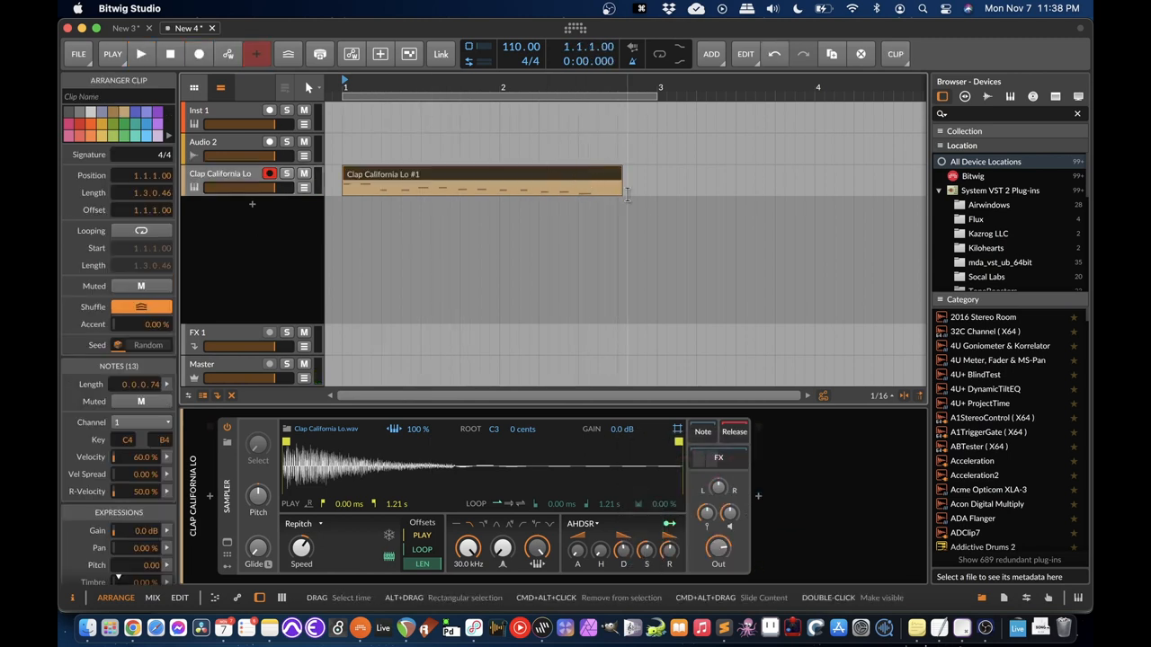
Step: Quantize the Clap California Lo #1 clip to a Custom Grid of 1/8
right_click(482, 179)
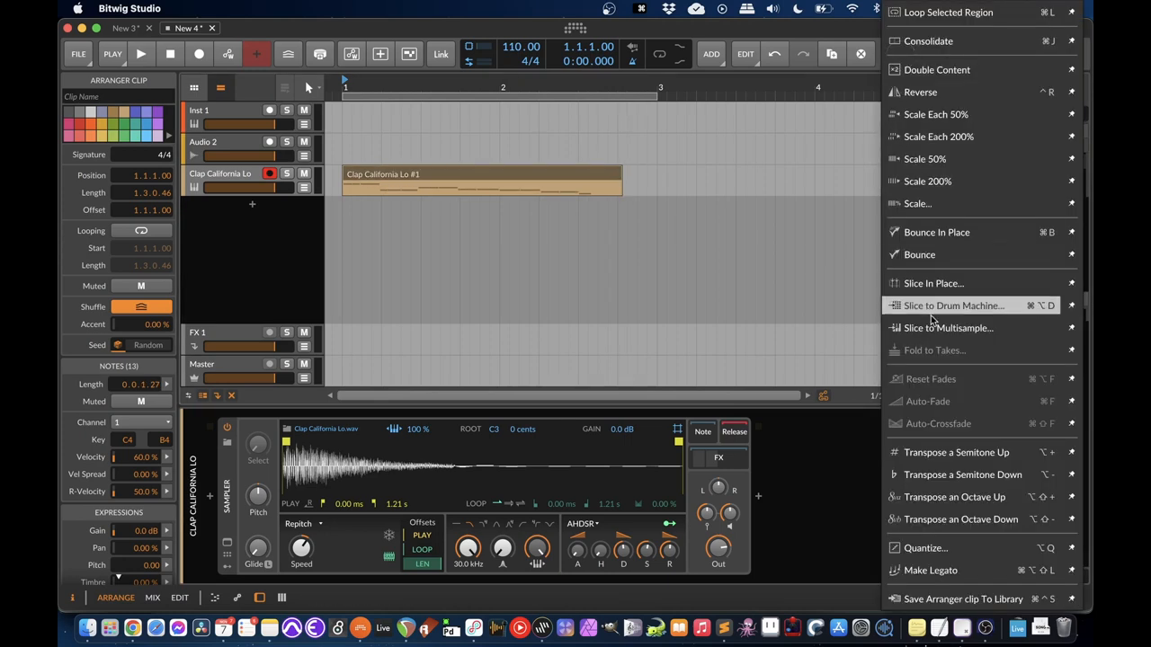
mouse_move(926, 517)
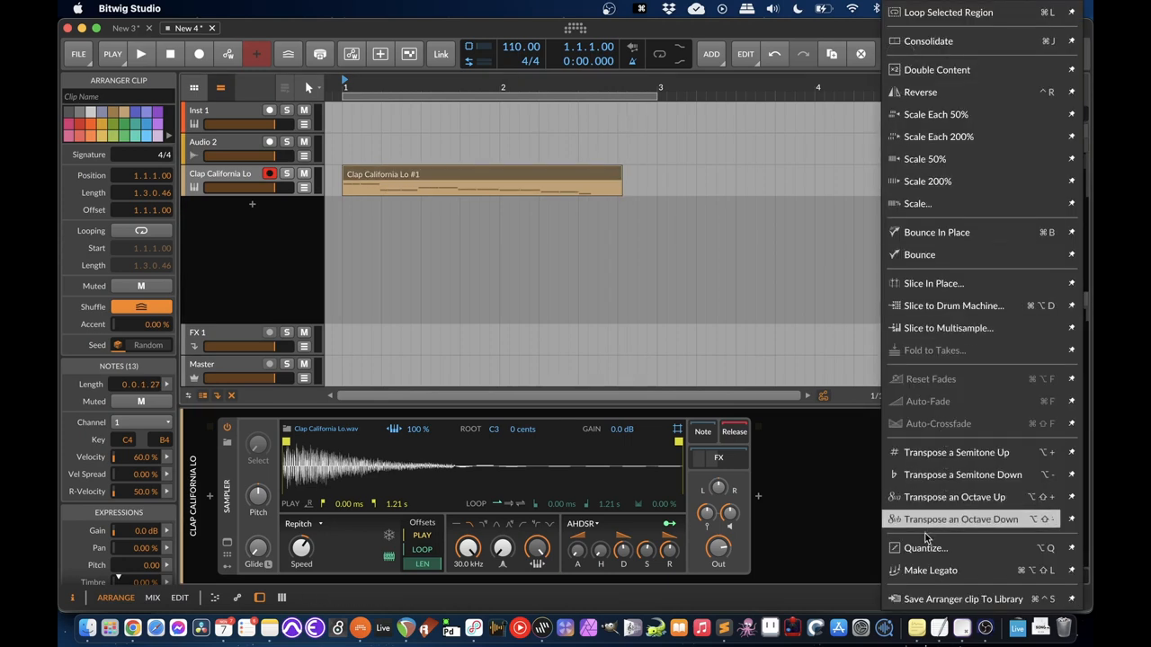
left_click(924, 547)
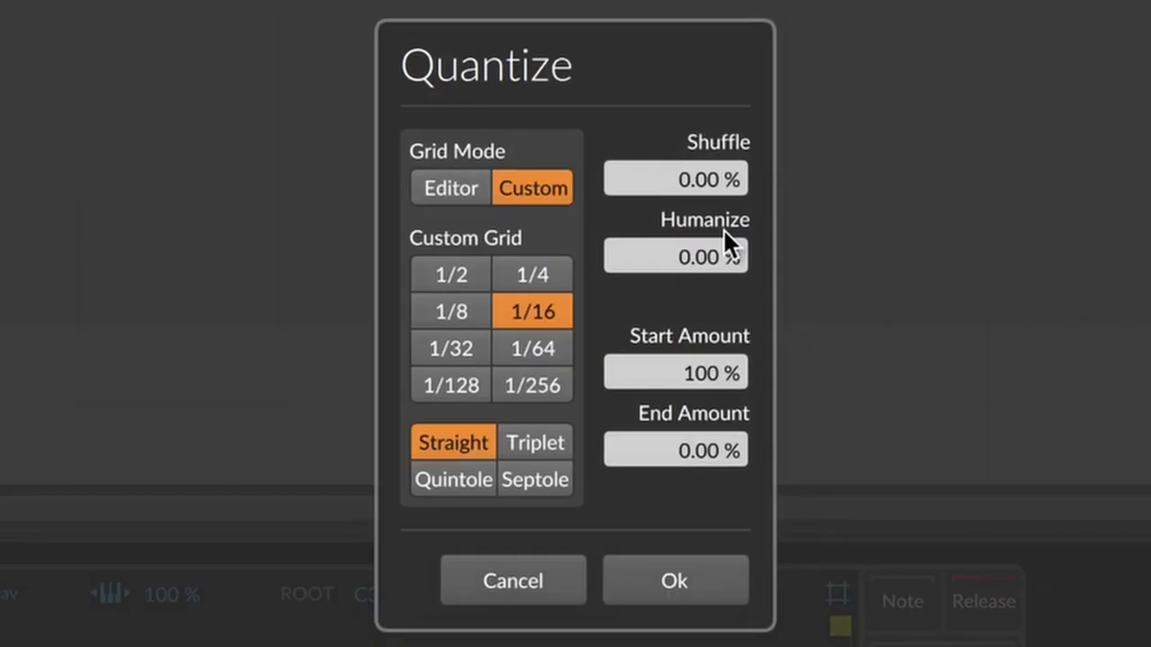
left_click(449, 311)
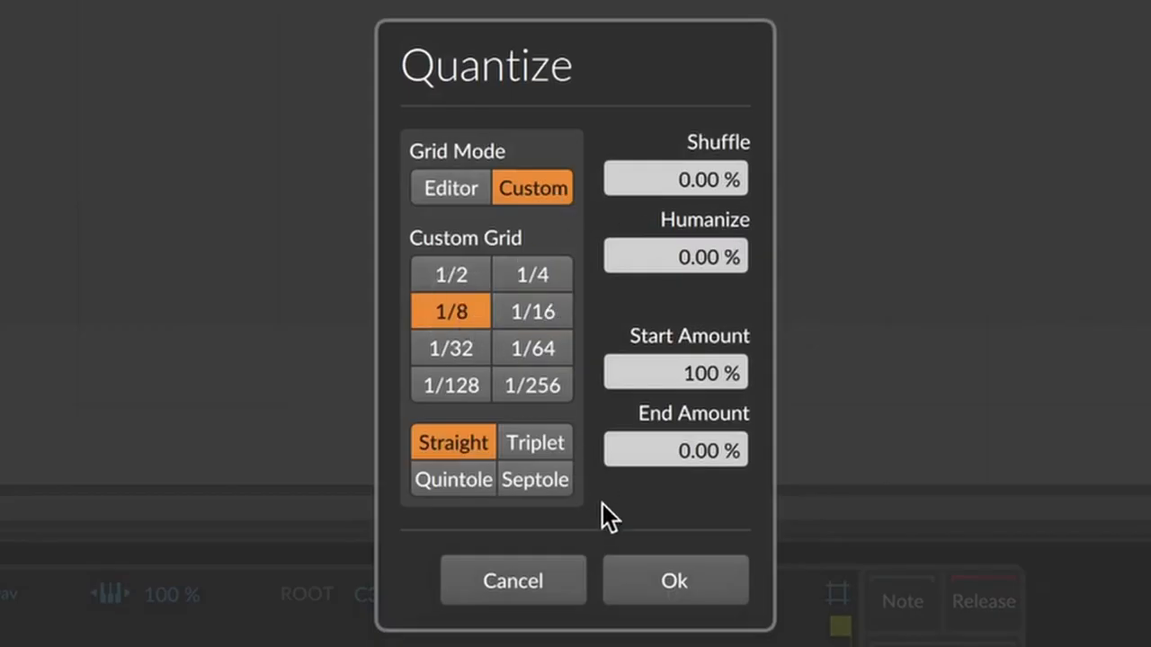
left_click(532, 312)
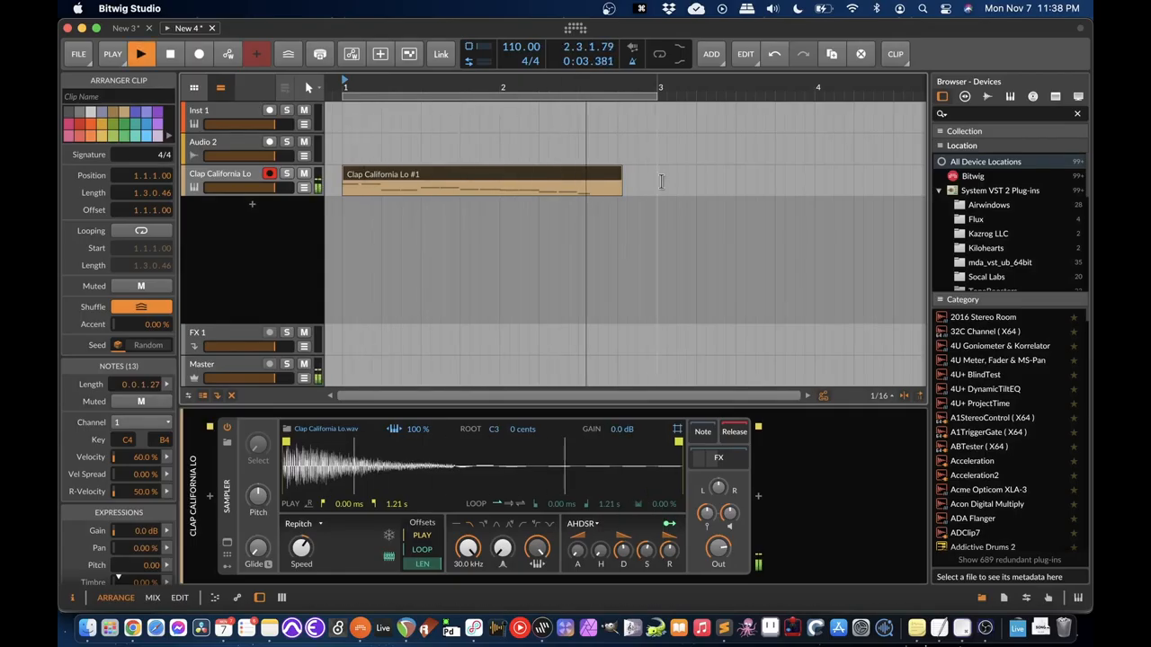
Step: Start playback and enable the Transport Loop toggle so the clip repeats
left_click(141, 54)
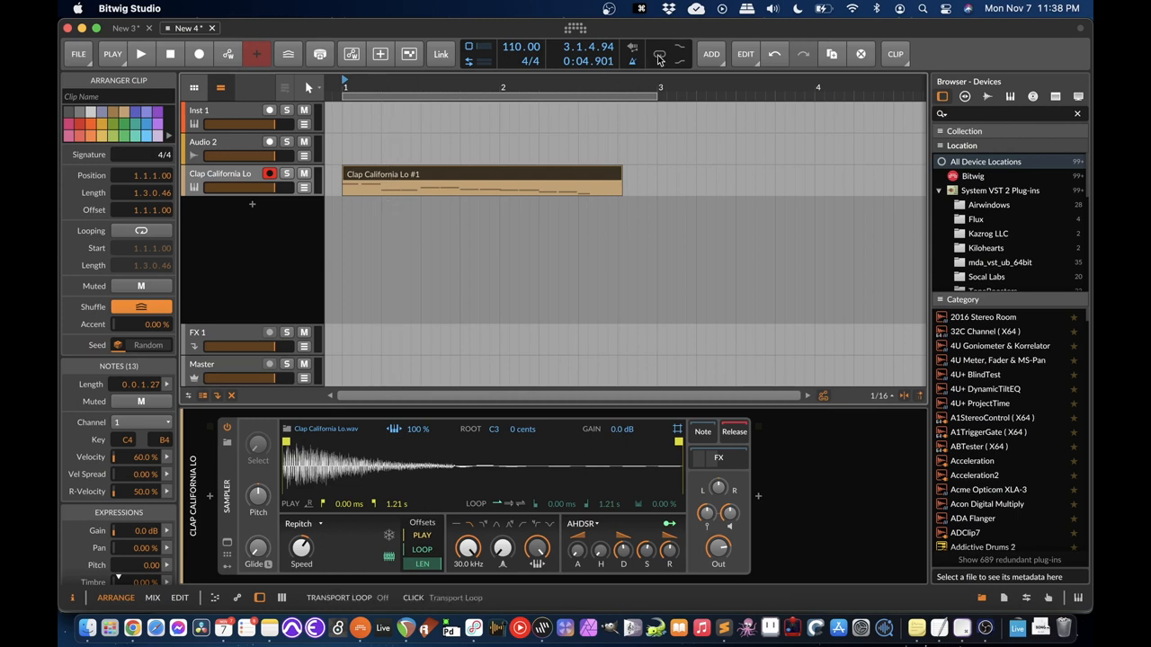
left_click(659, 54)
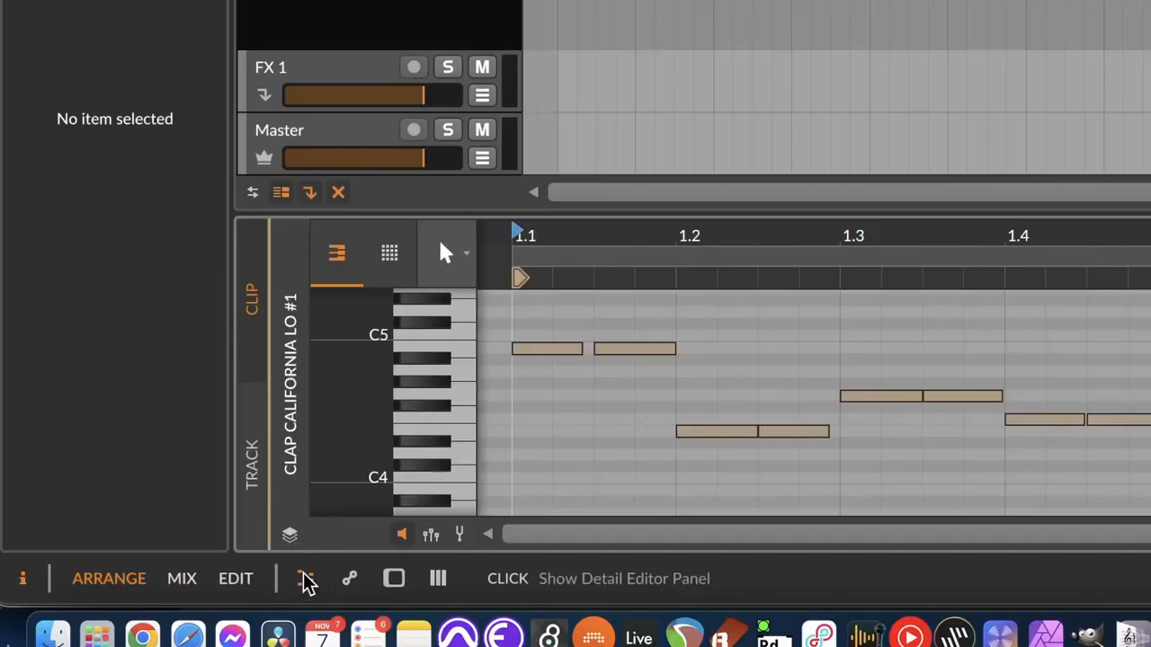
mouse_move(349, 579)
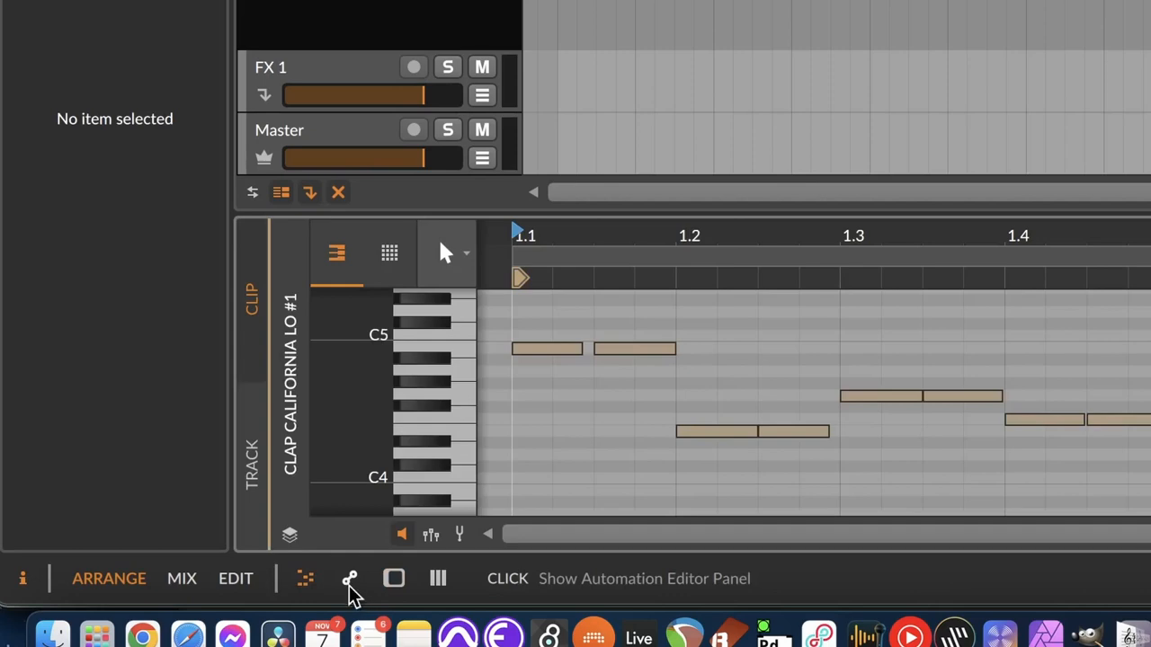
left_click(394, 579)
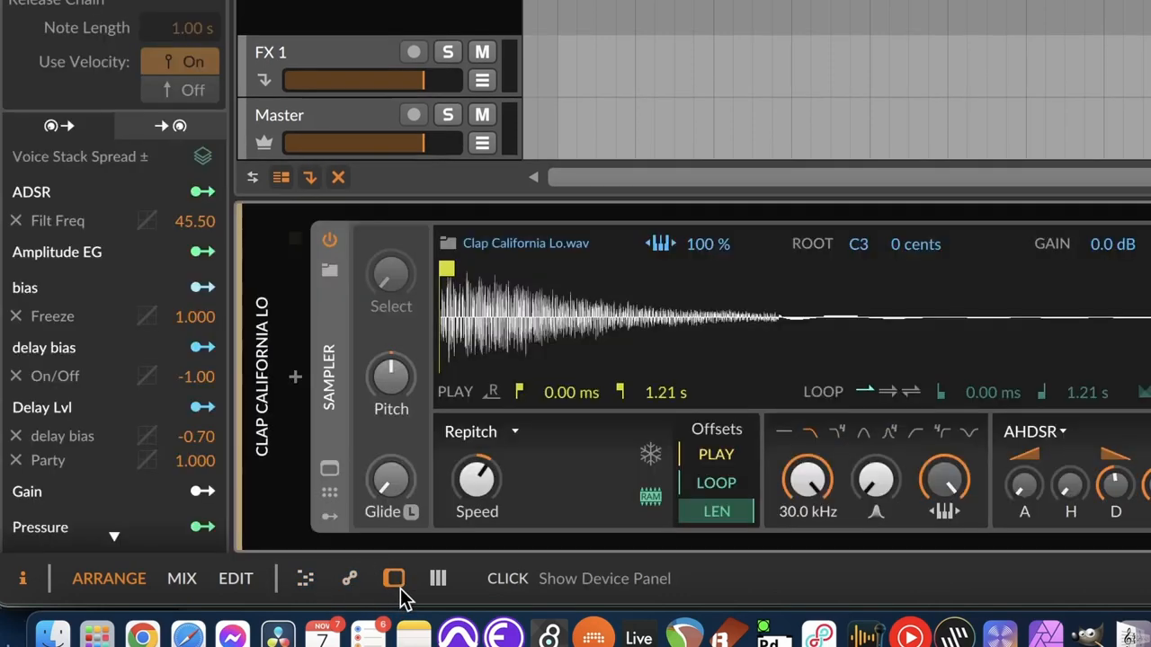
left_click(439, 579)
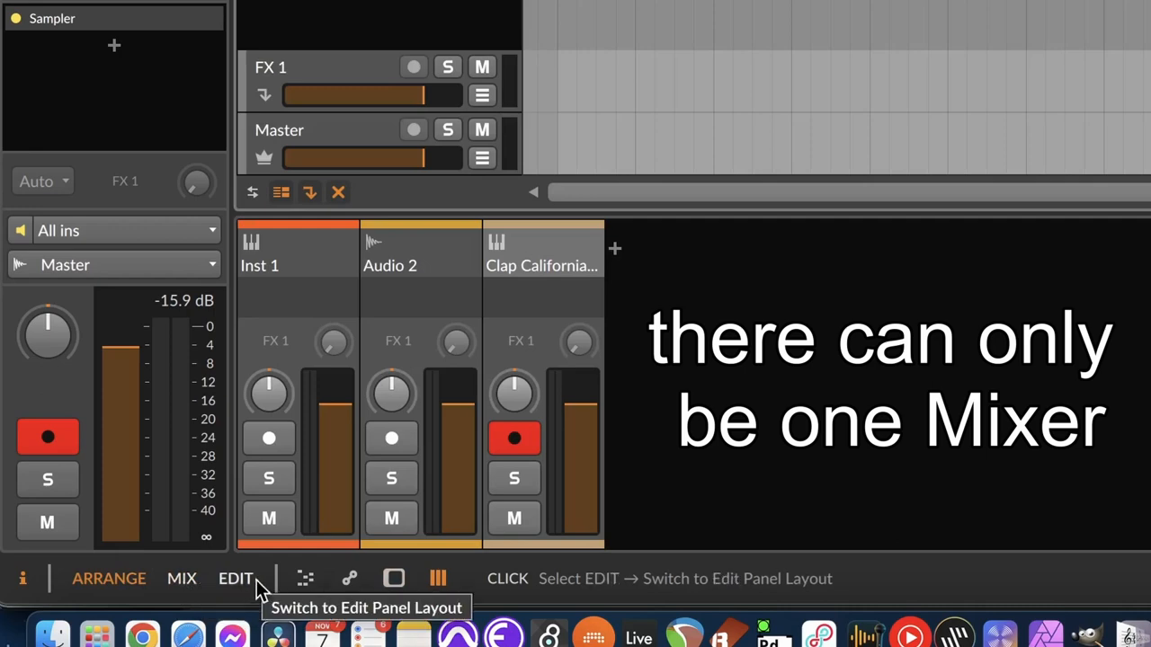
left_click(236, 579)
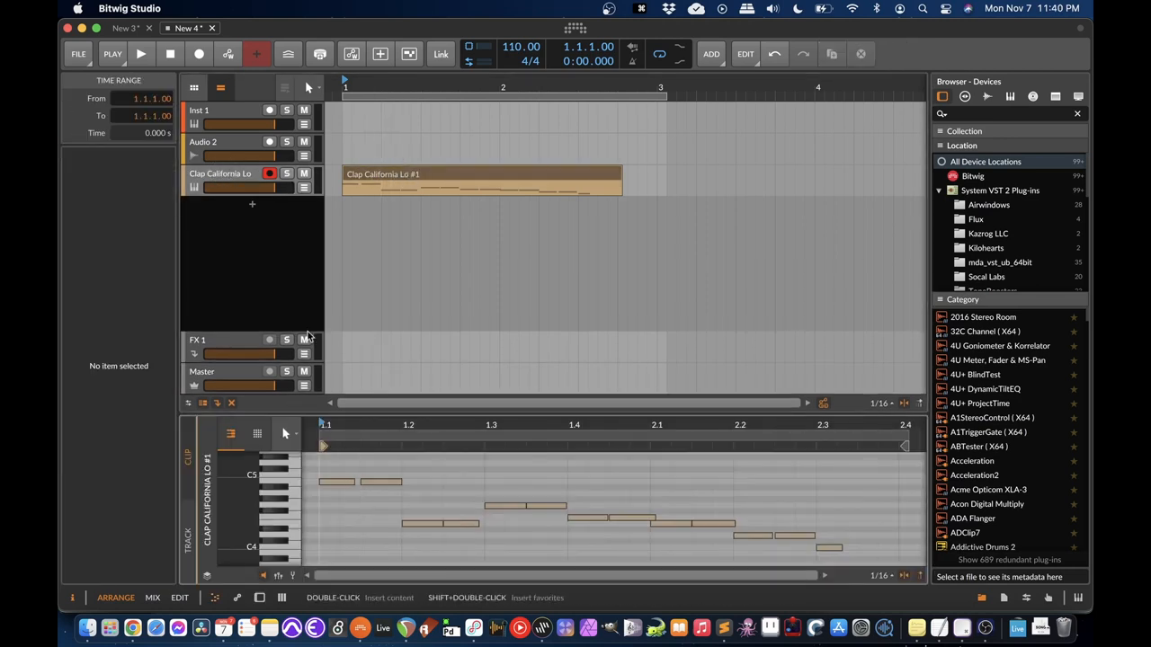
double_click(220, 173)
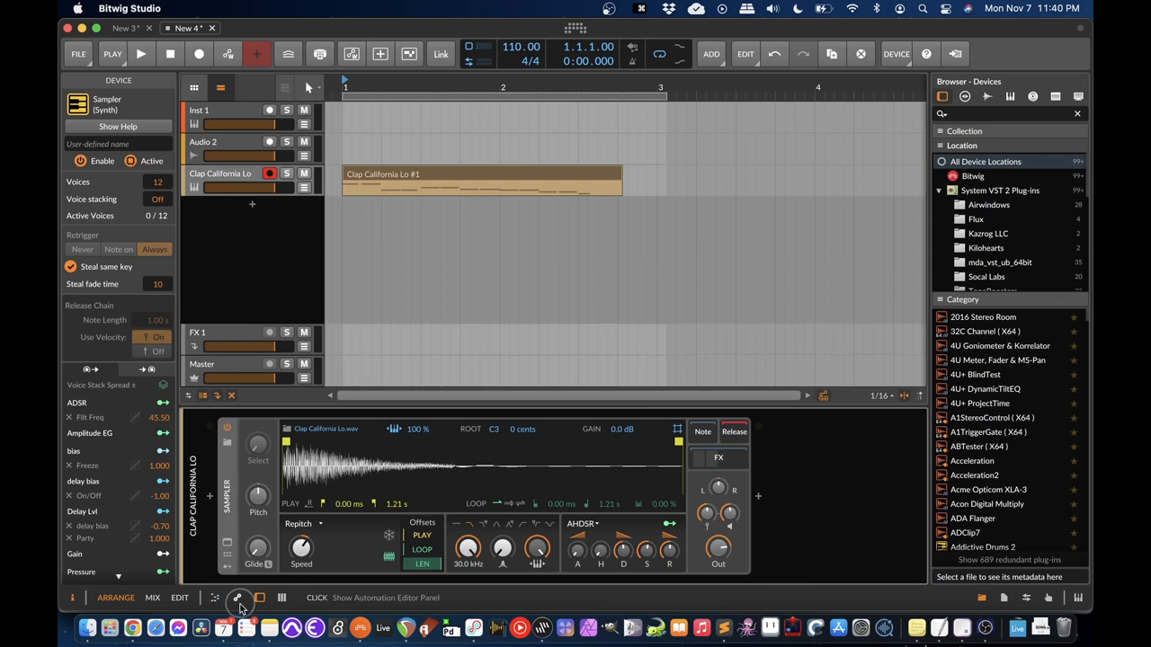
left_click(238, 597)
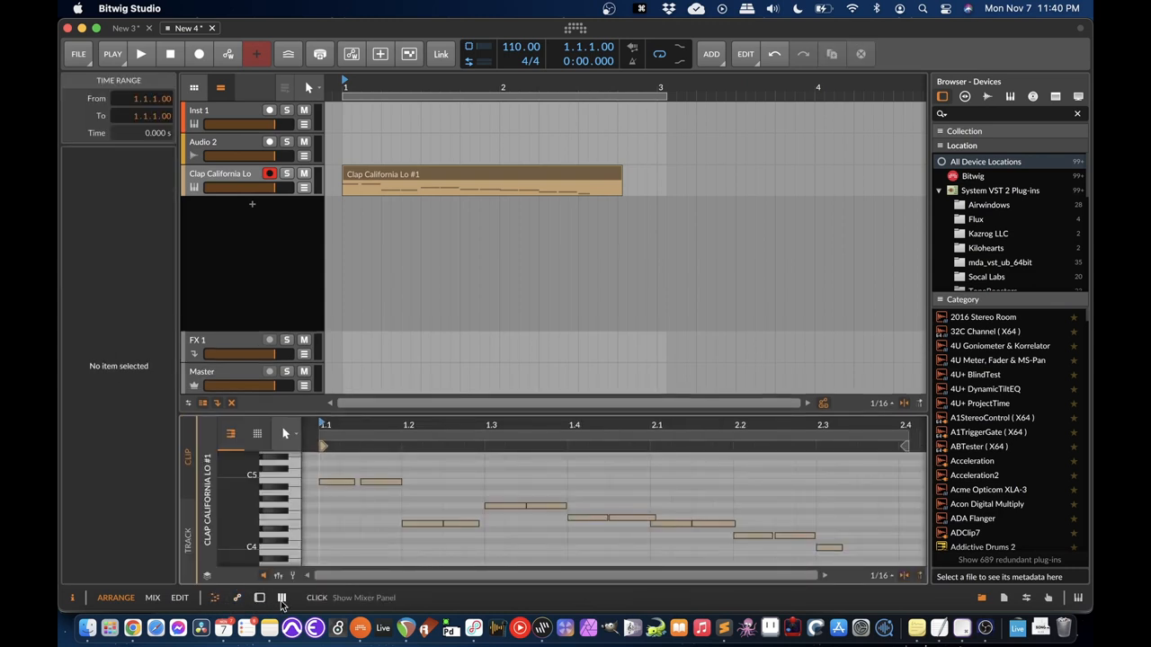